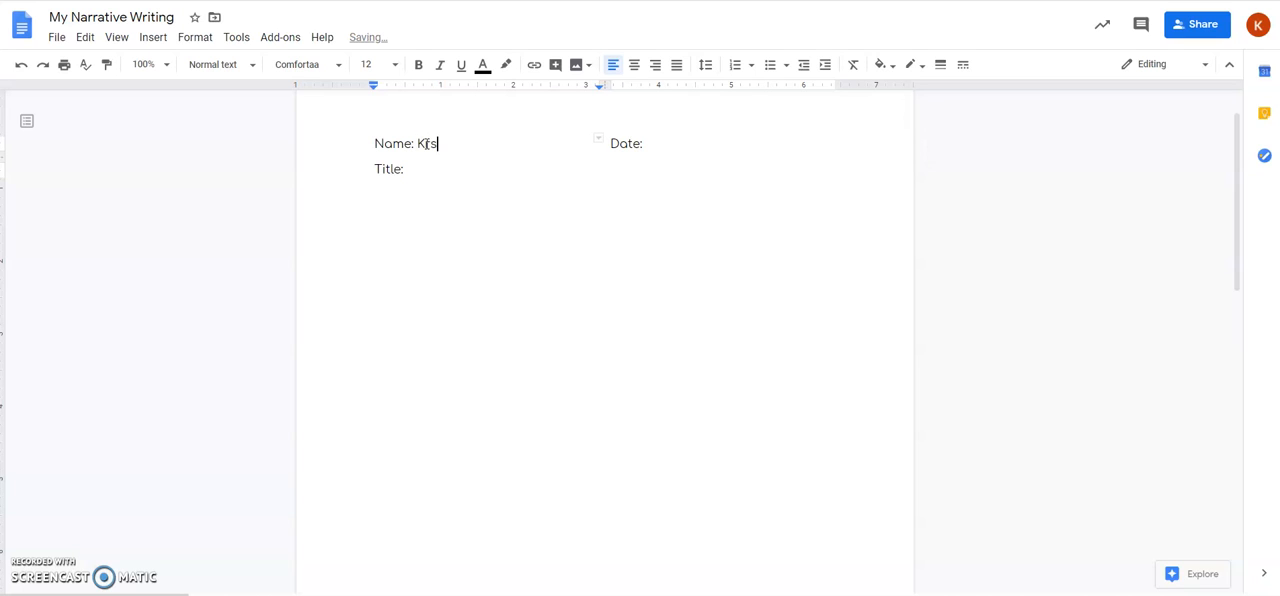
key("BackSpace")
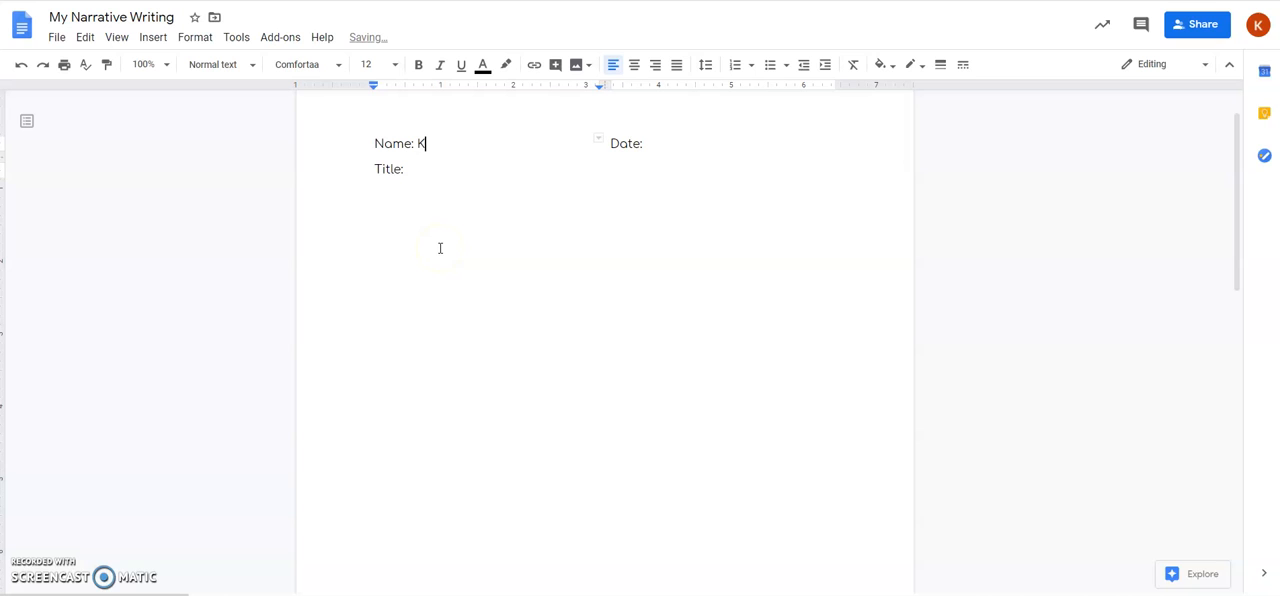
type("irsten G")
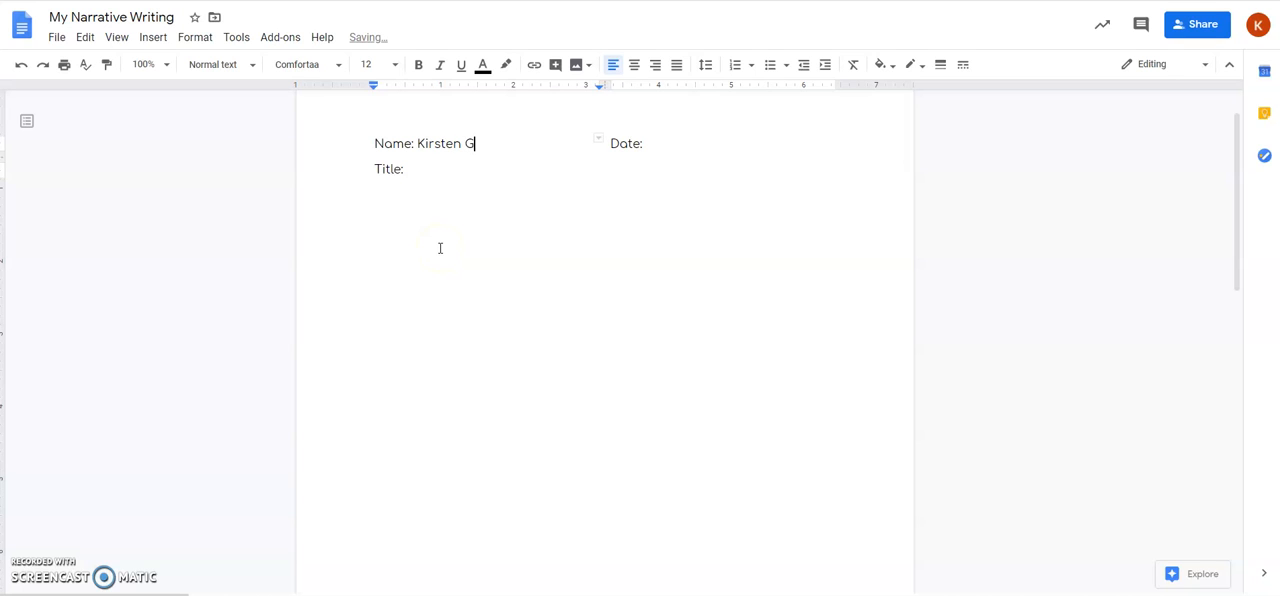
type("audino")
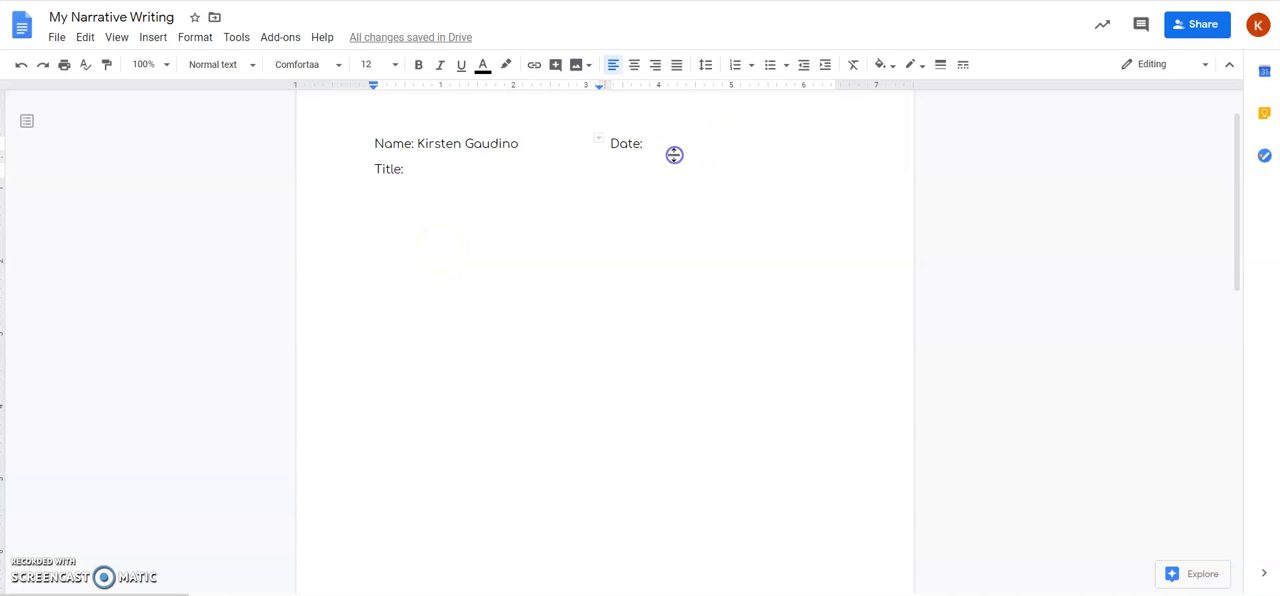
Enter the date 3-24-2020 after Date:.
left_click(648, 144)
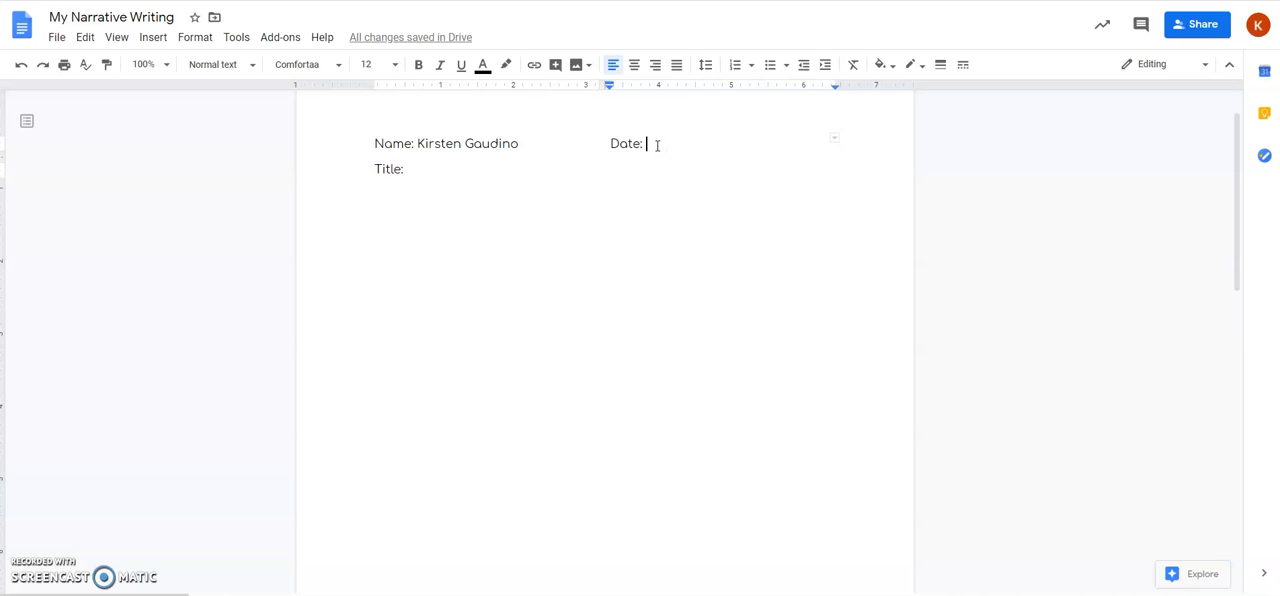
type("3-24")
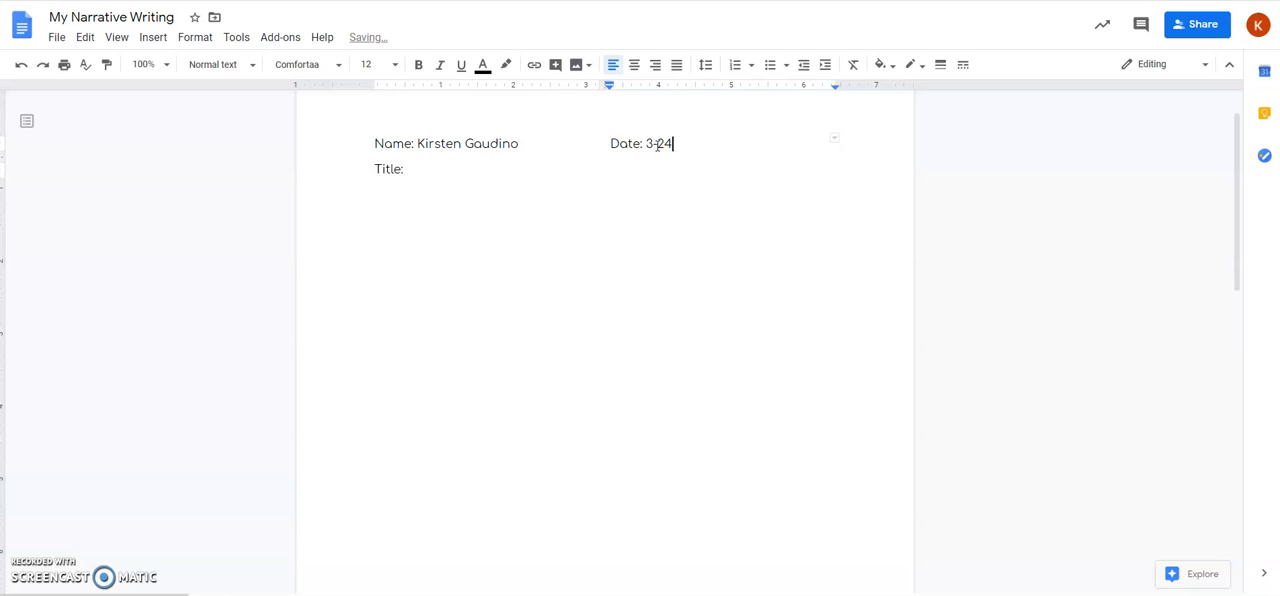
type("-20")
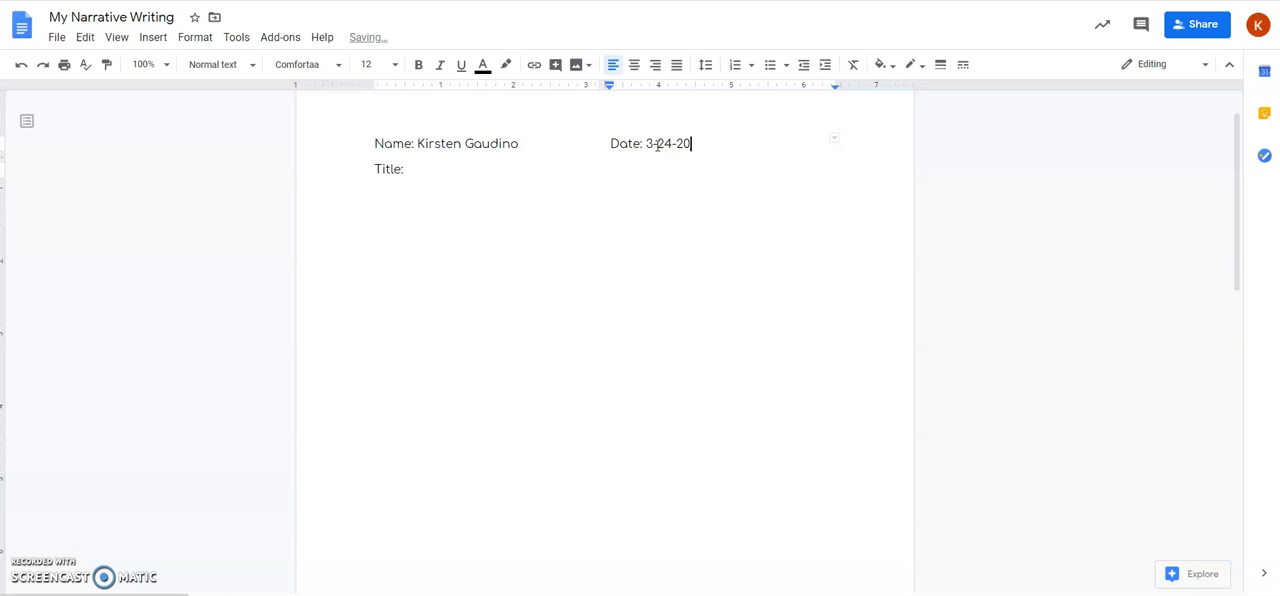
type("20")
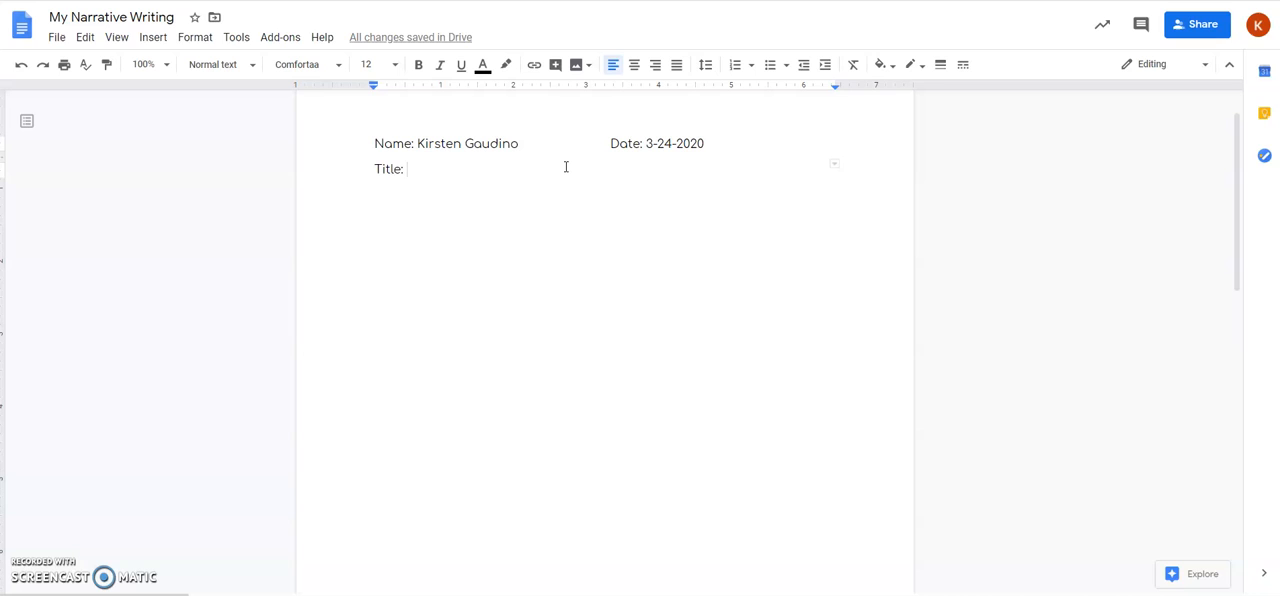
Enter the title 'Getting my Puppy Hamilton' after Title:.
type("Gettin")
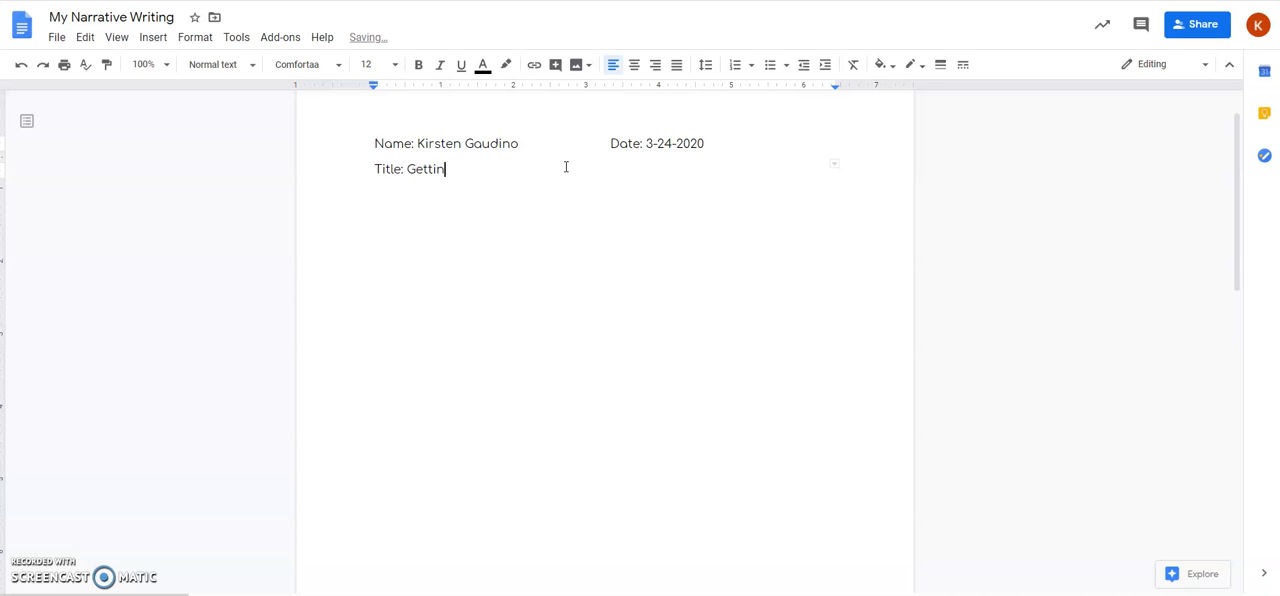
type("g my Pu")
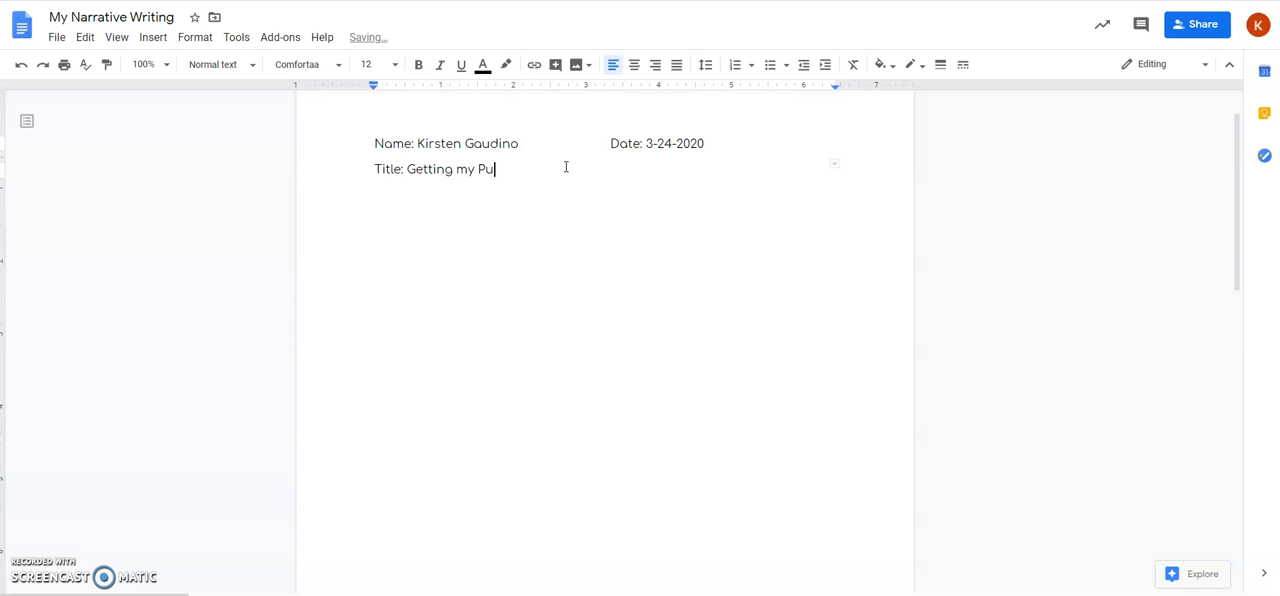
type("ppy")
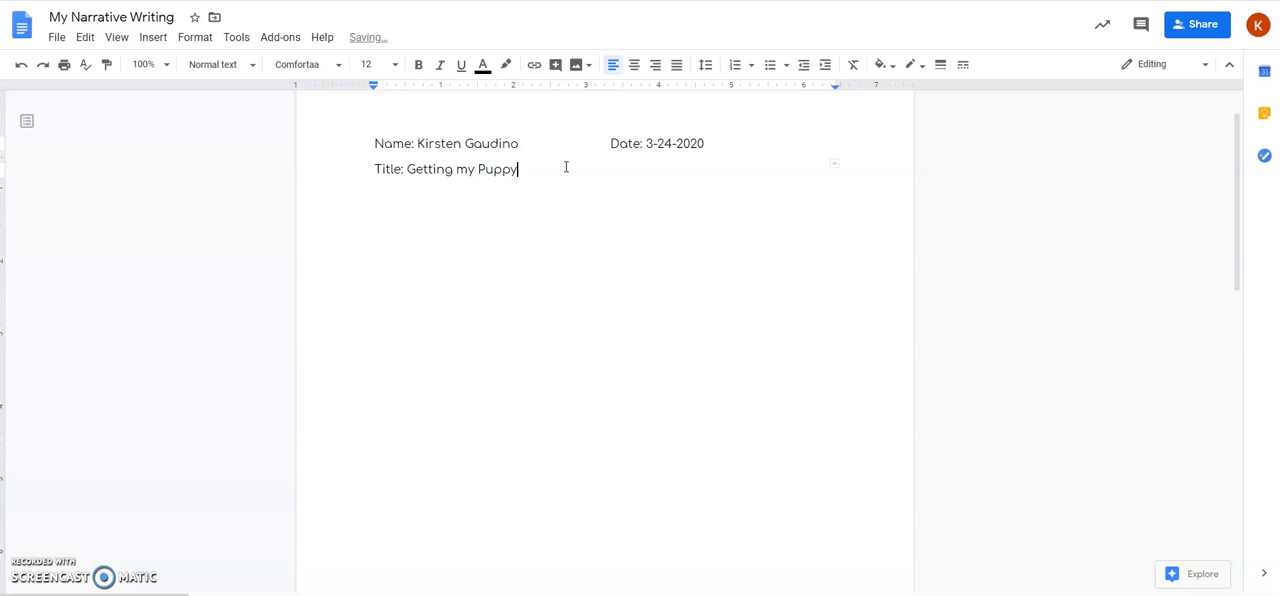
type("Hamilton")
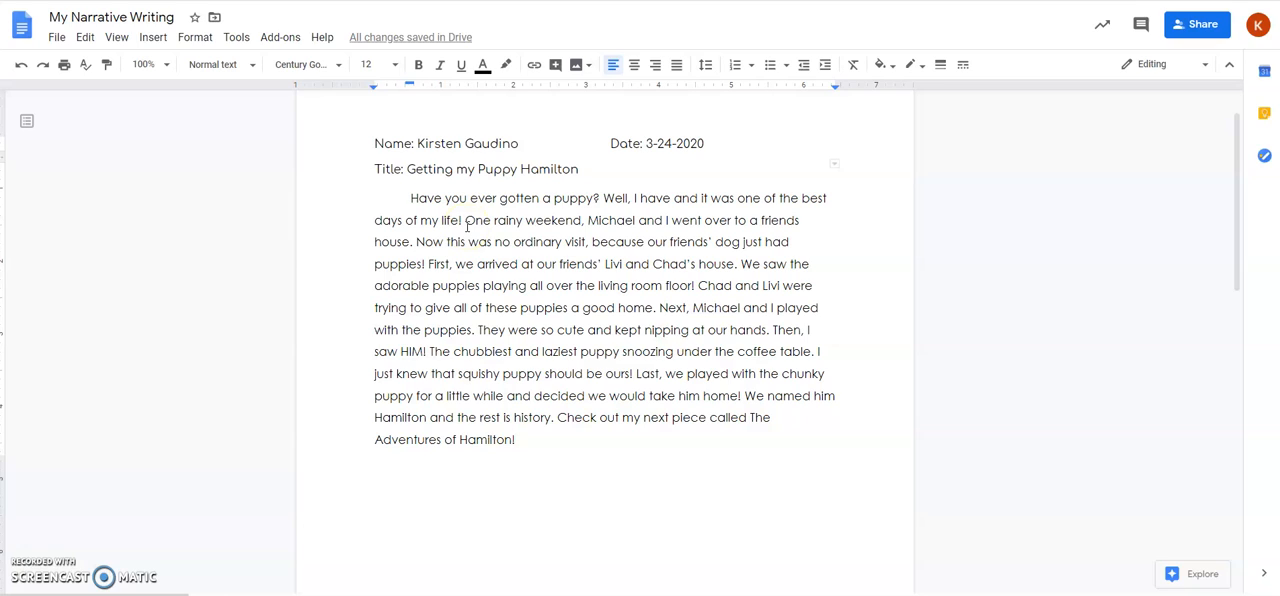
Review the story paragraph and insert 'to' so it reads 'give all of these puppies to a good home'.
left_click(516, 440)
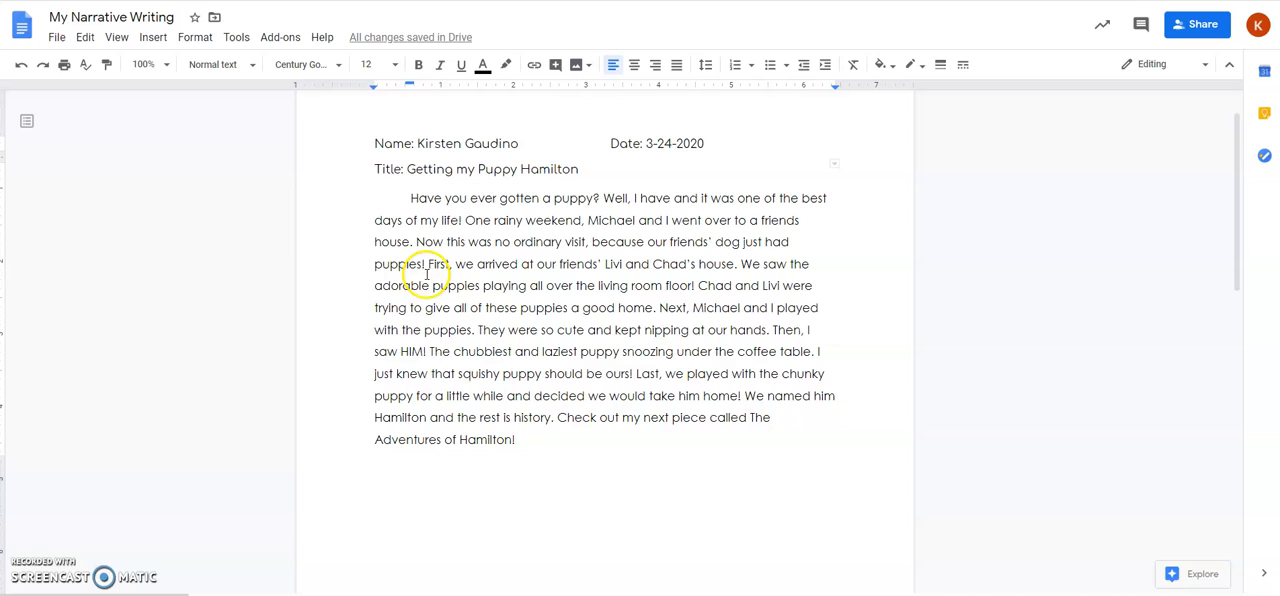
mouse_move(440, 278)
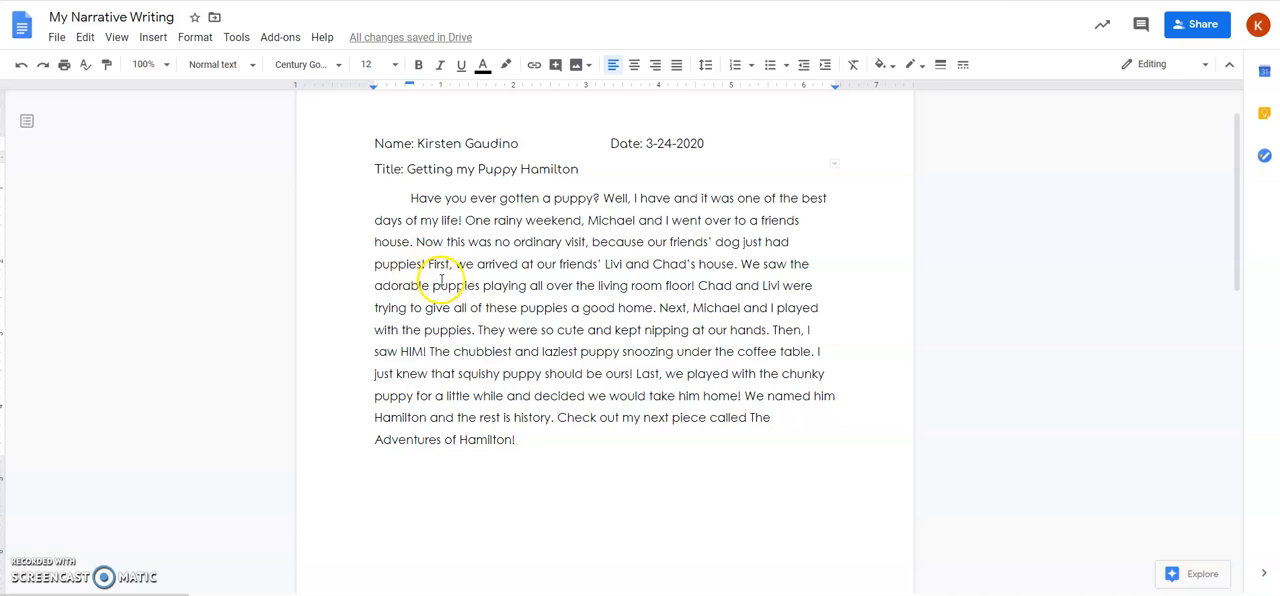
mouse_move(632, 264)
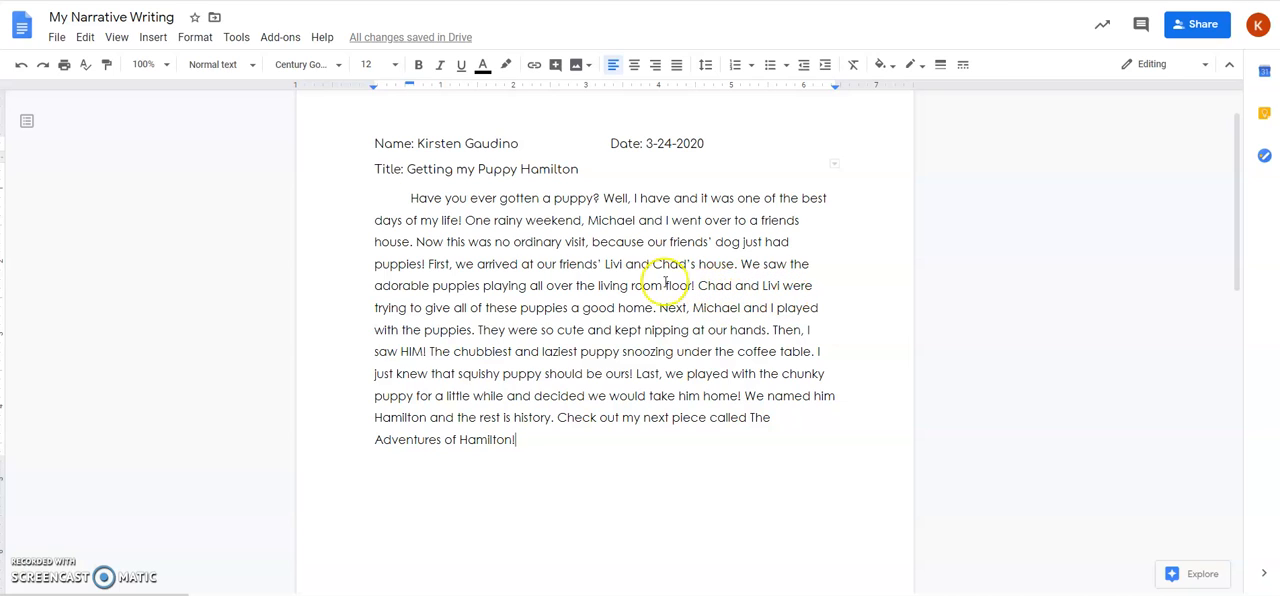
mouse_move(620, 312)
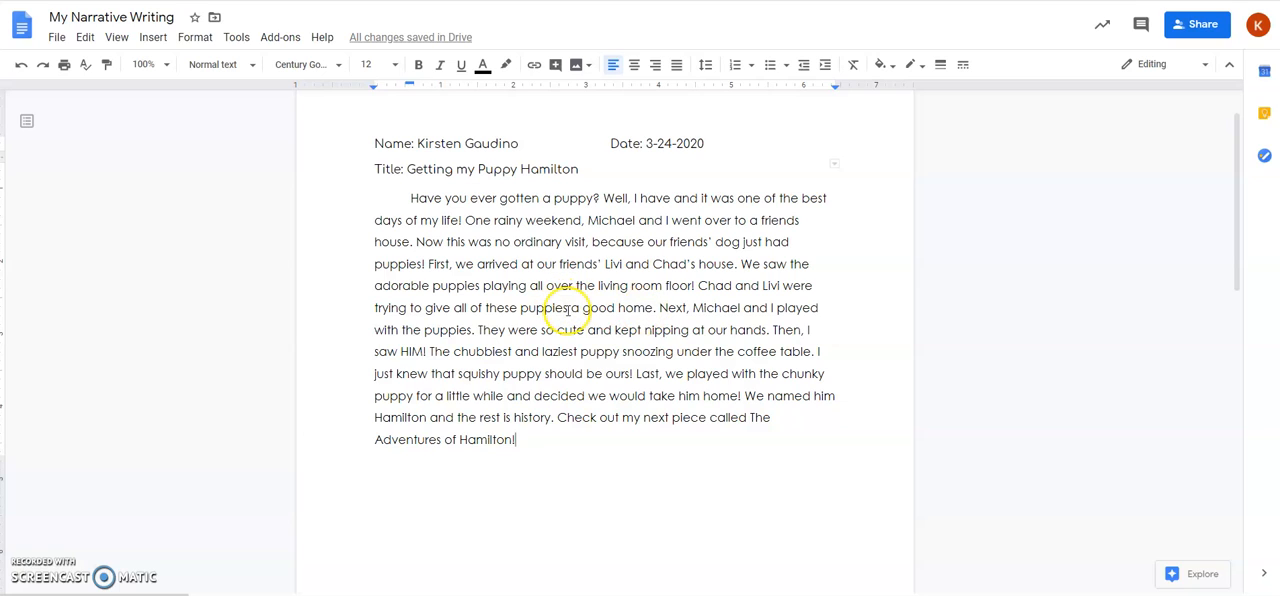
mouse_move(624, 316)
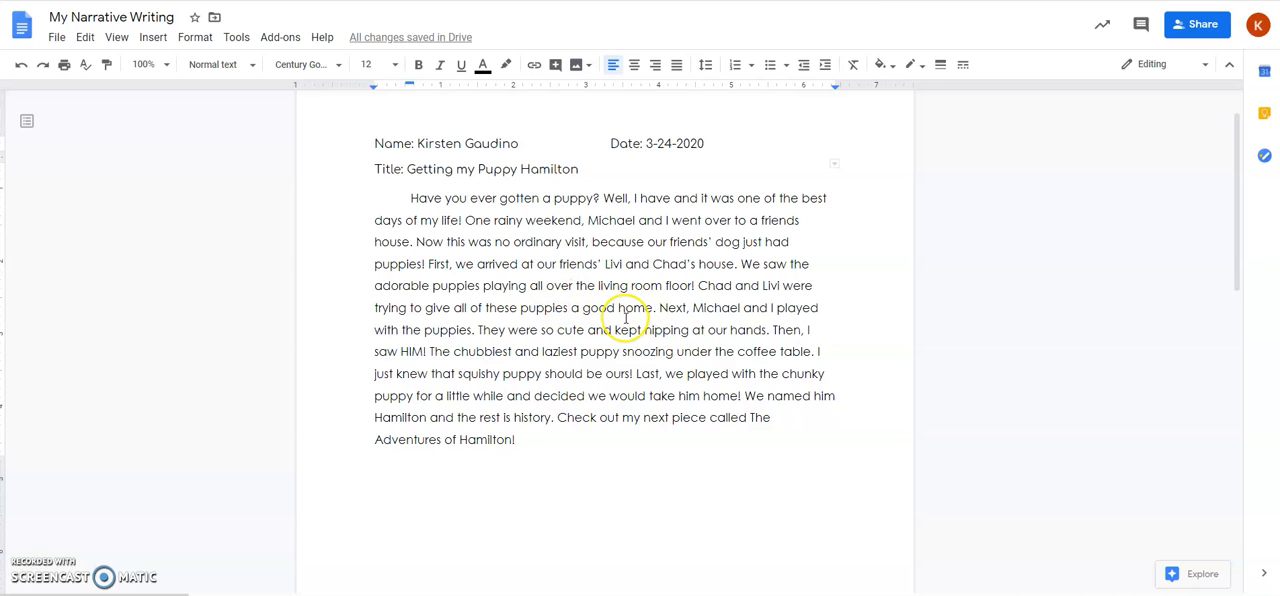
left_click(620, 308)
type(" to")
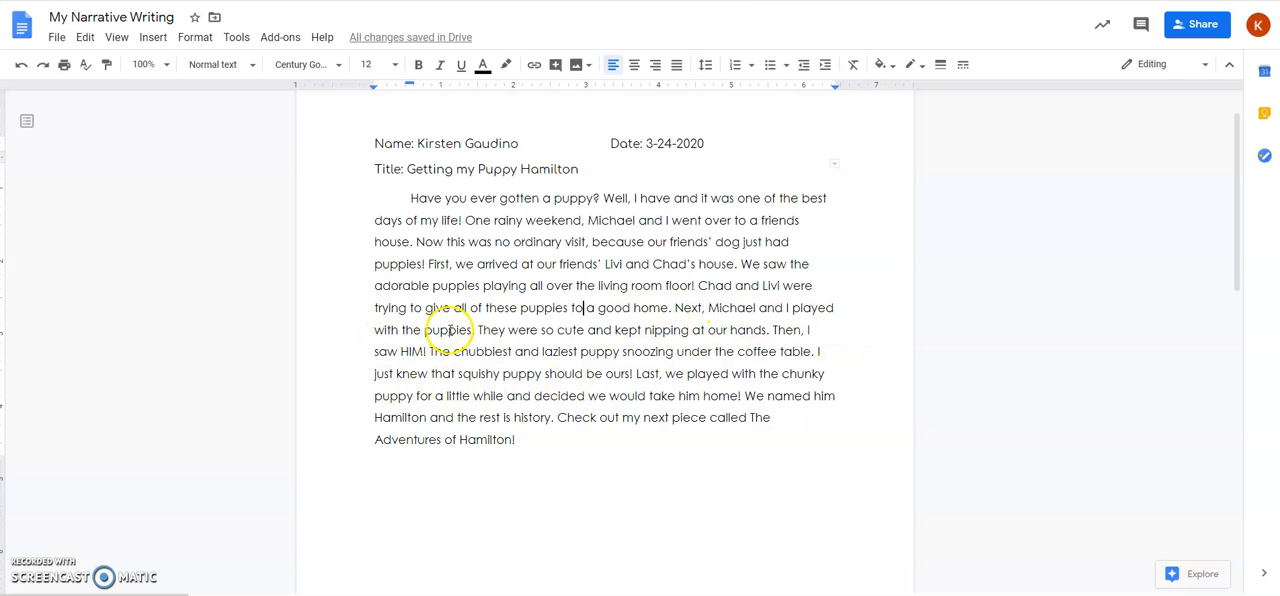
mouse_move(652, 338)
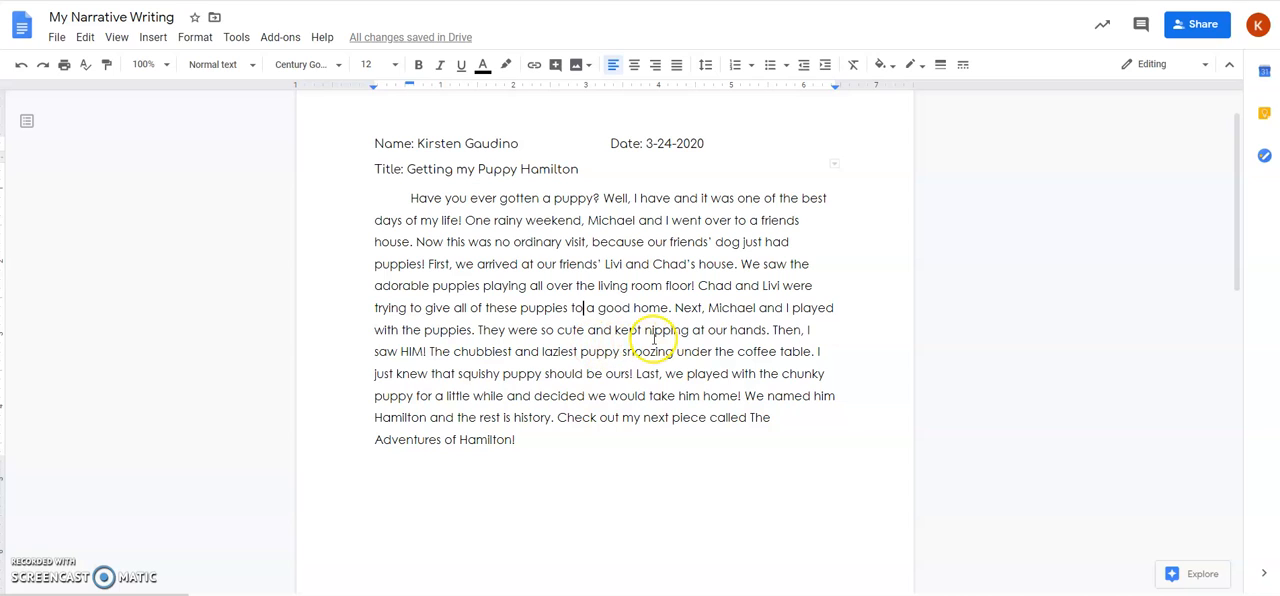
mouse_move(776, 330)
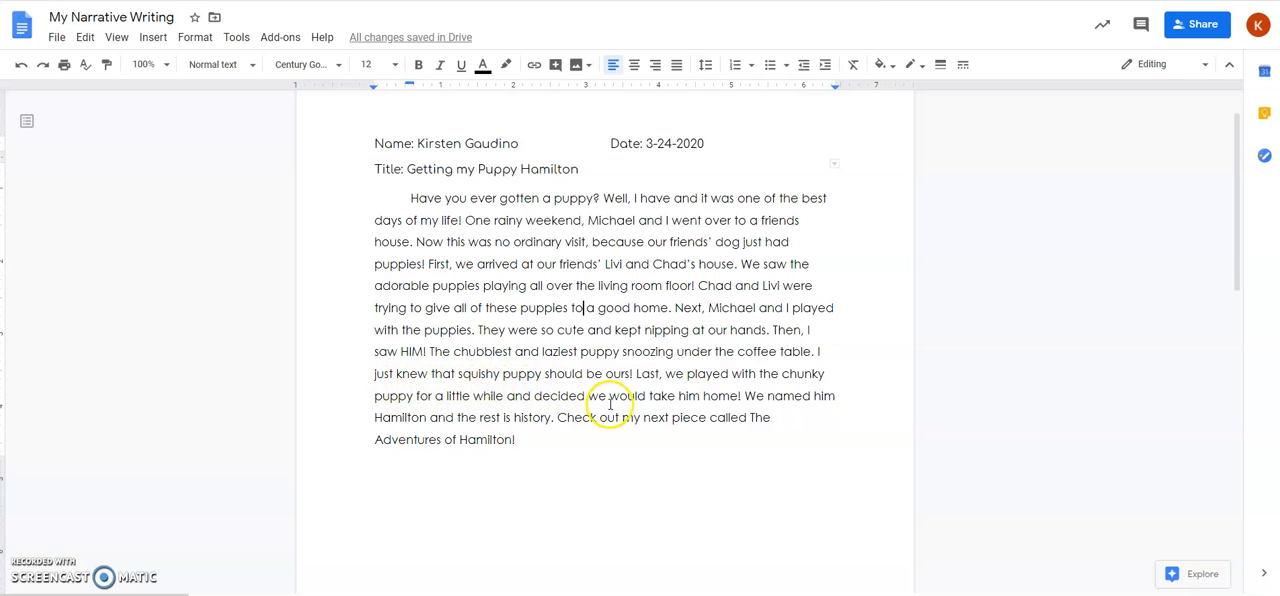
mouse_move(710, 372)
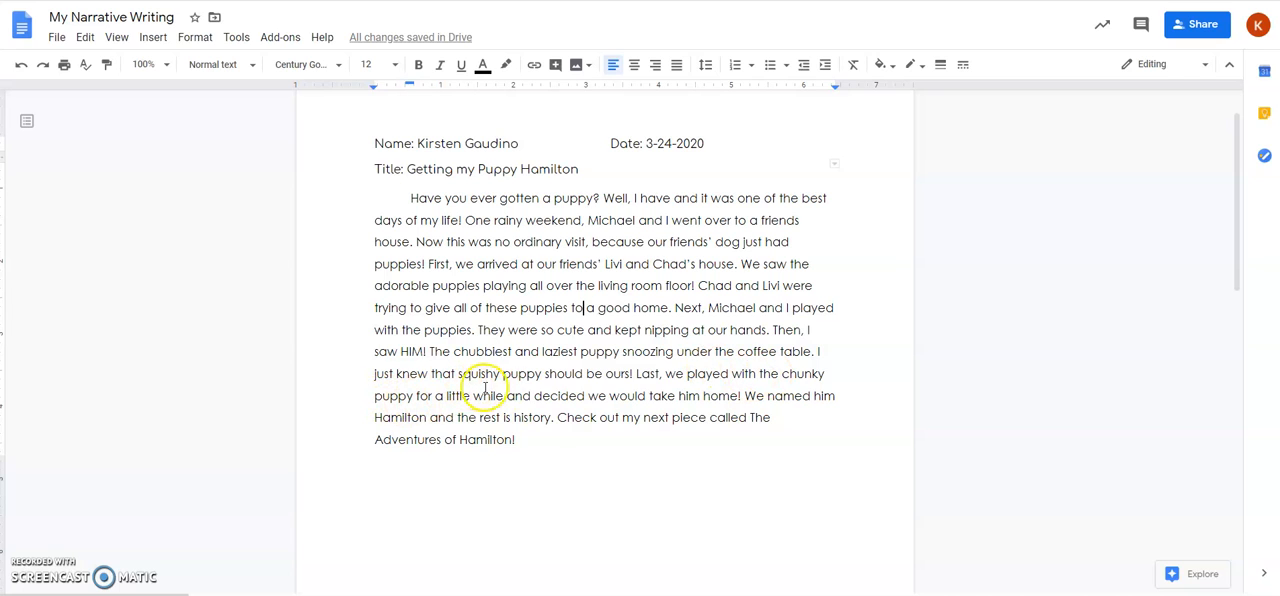
mouse_move(710, 408)
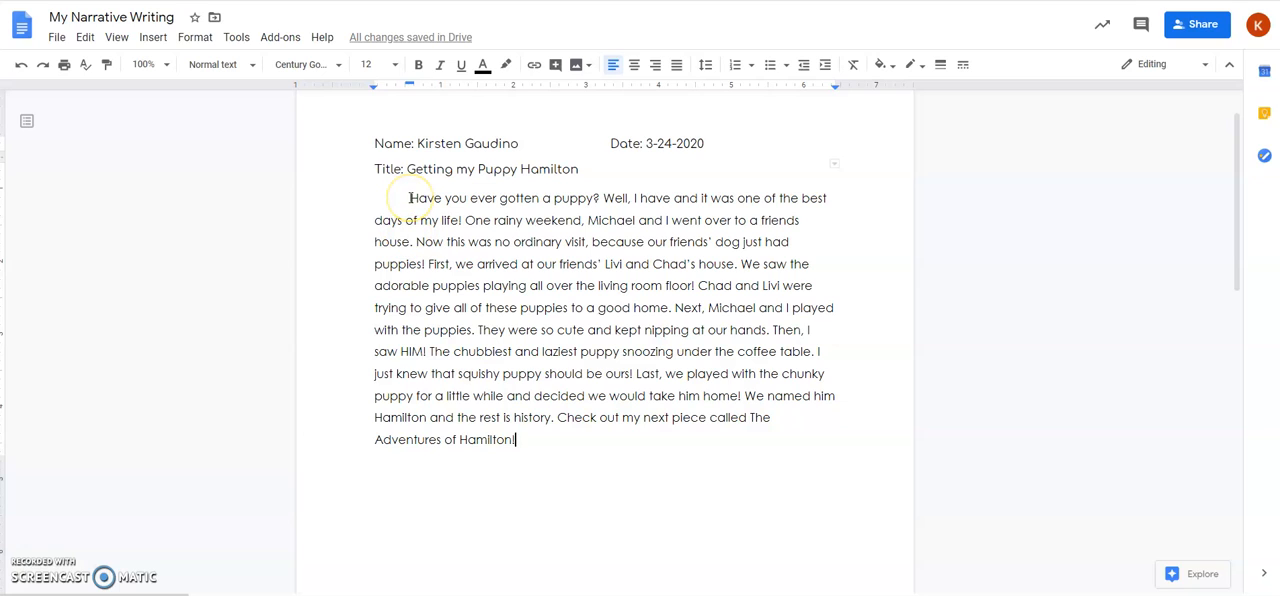
mouse_move(510, 220)
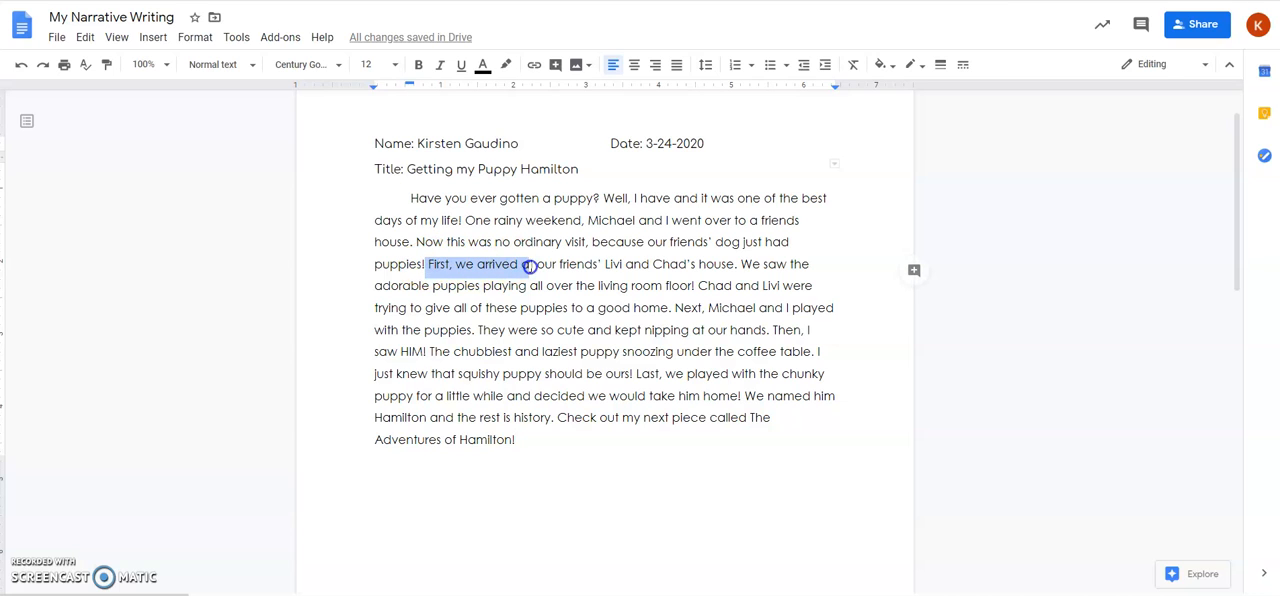
left_click_drag(520, 264, 740, 264)
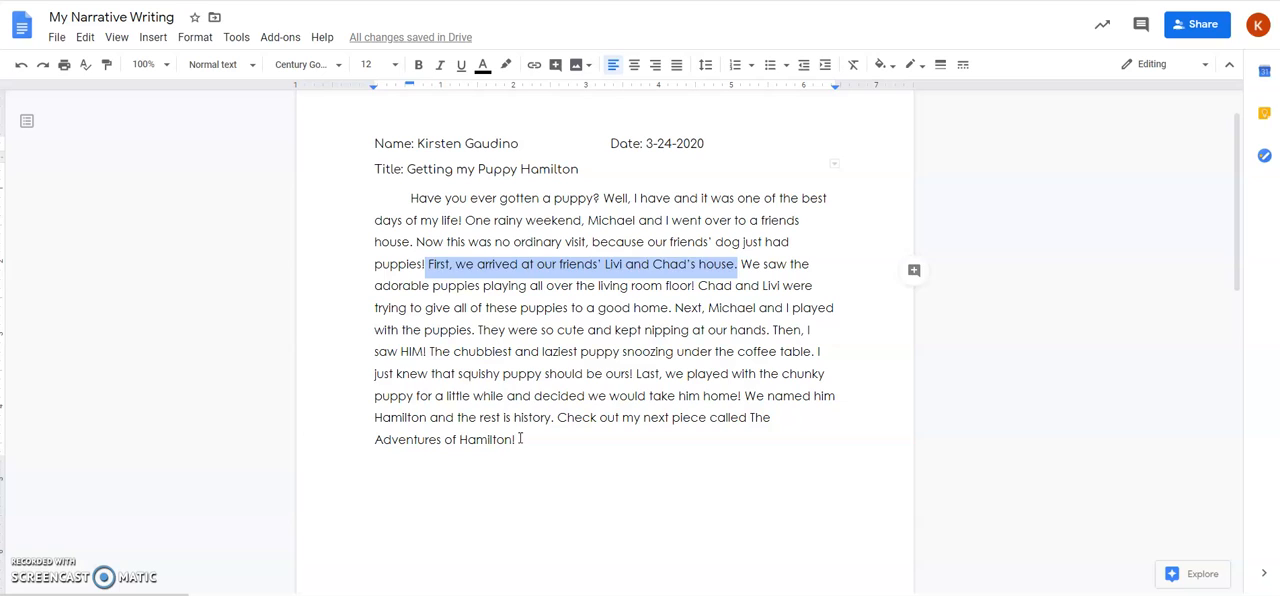
left_click(552, 416)
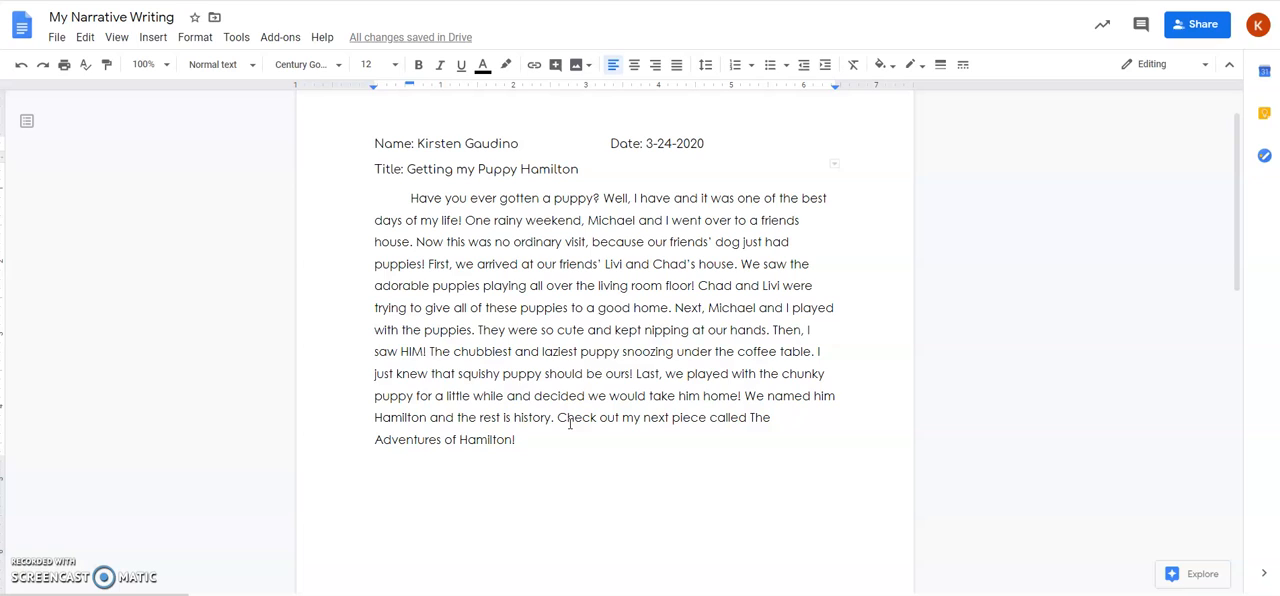
mouse_move(426, 502)
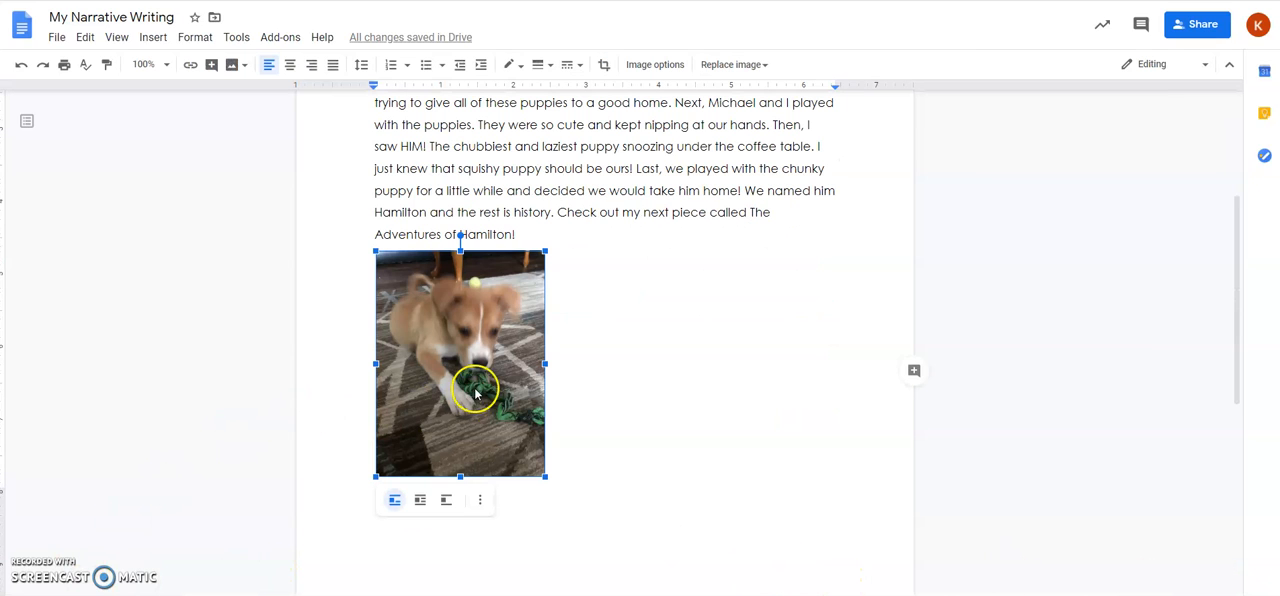
mouse_move(440, 404)
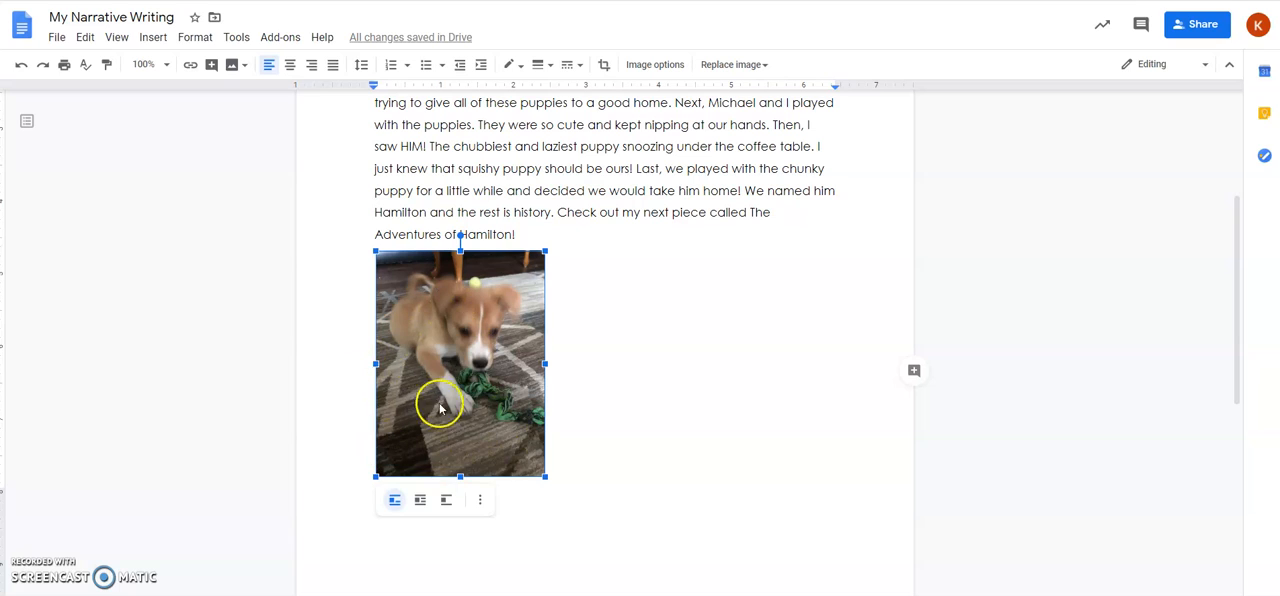
mouse_move(450, 410)
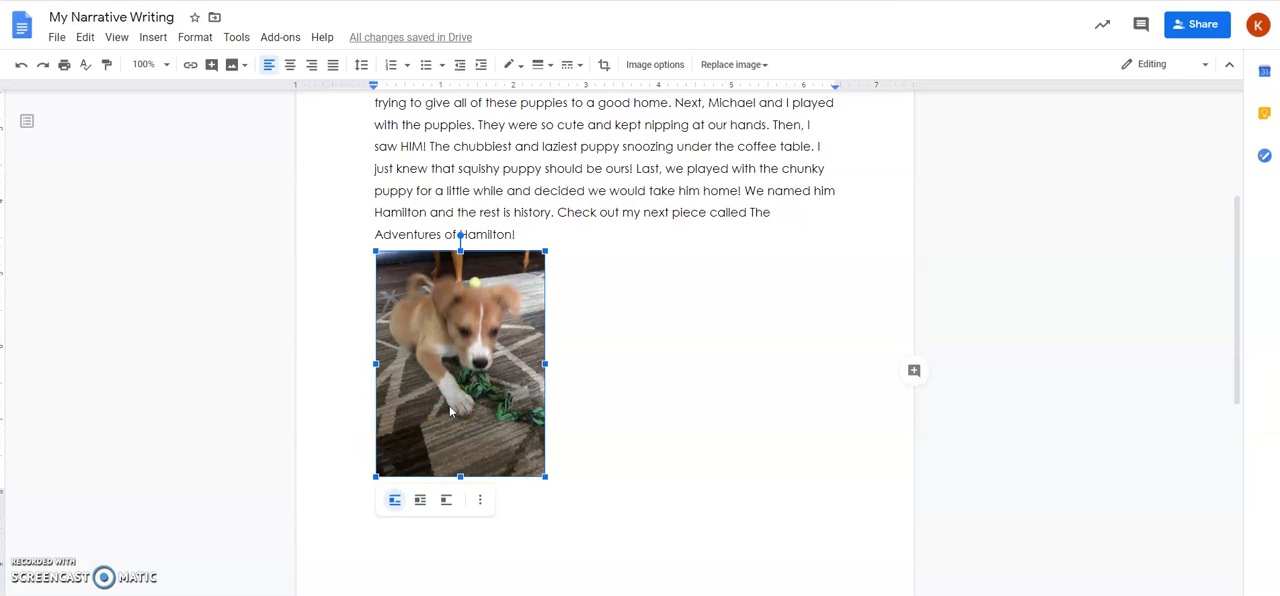
Deselect the inserted puppy photo below the story.
left_click(632, 410)
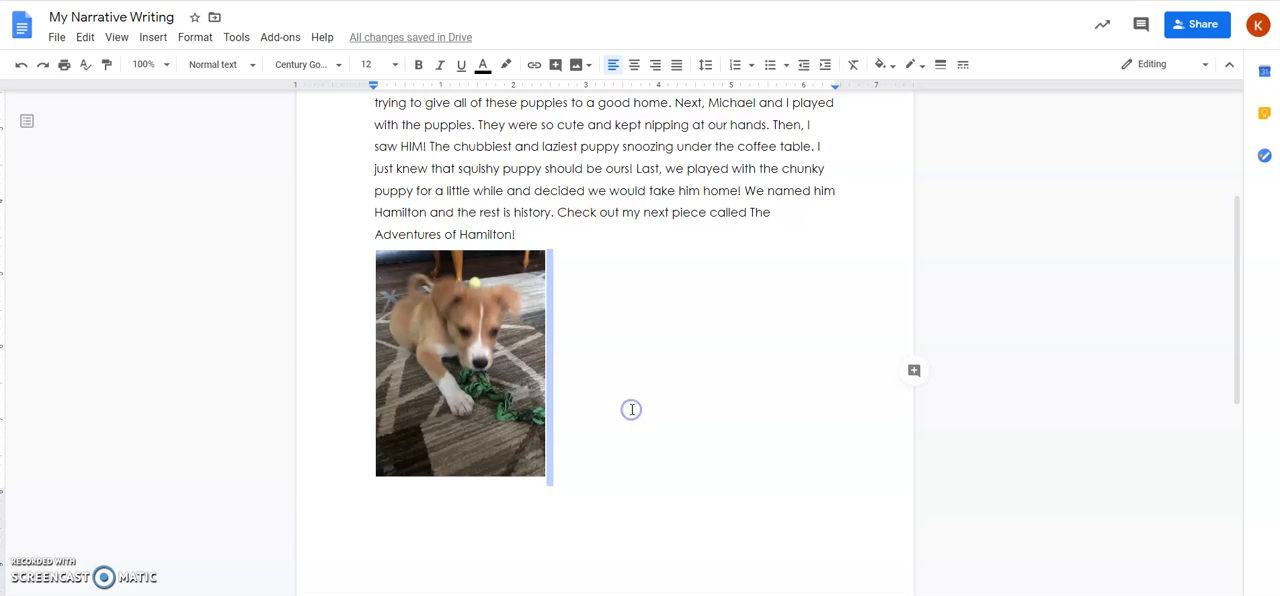
mouse_move(1236, 348)
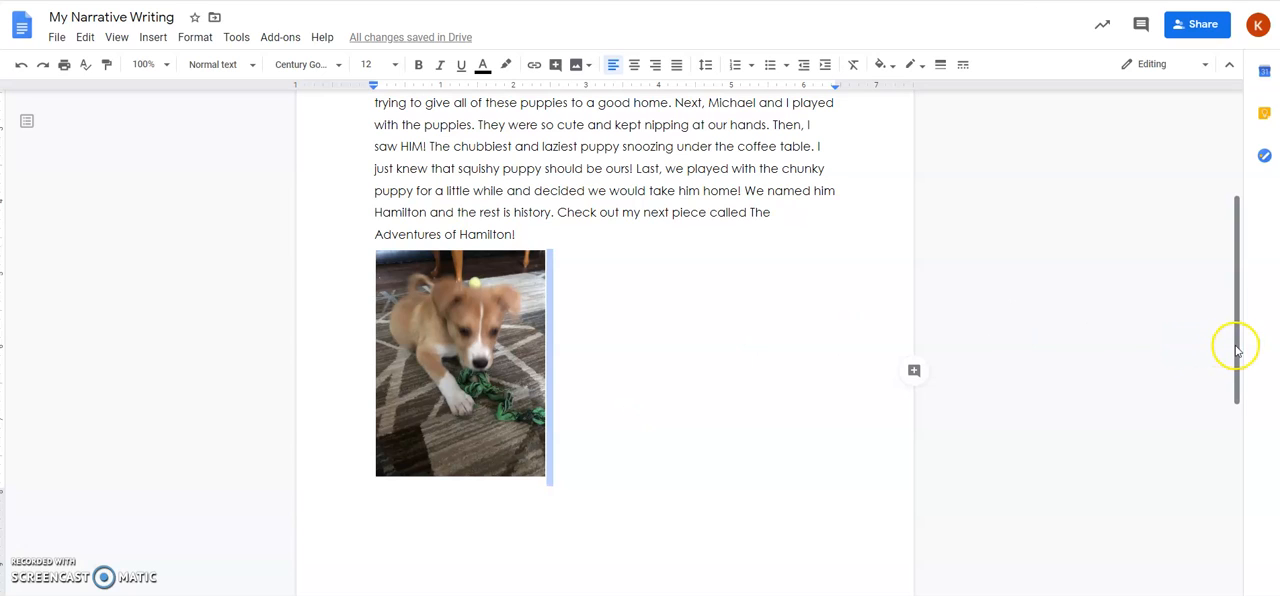
mouse_move(1236, 268)
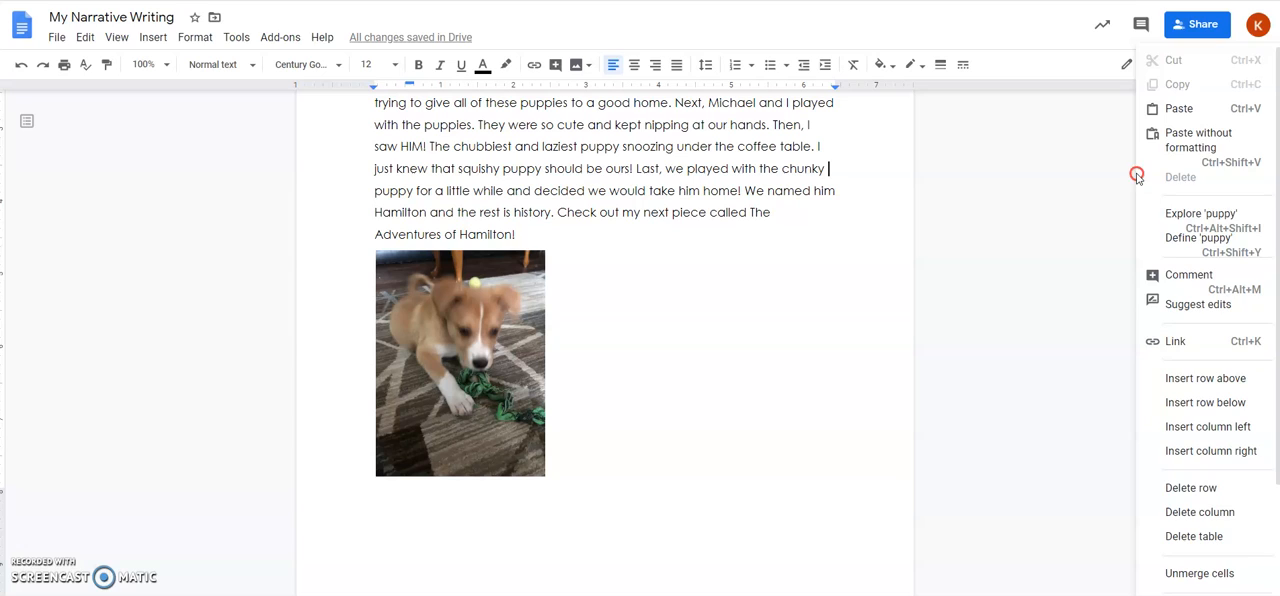
left_click(1008, 284)
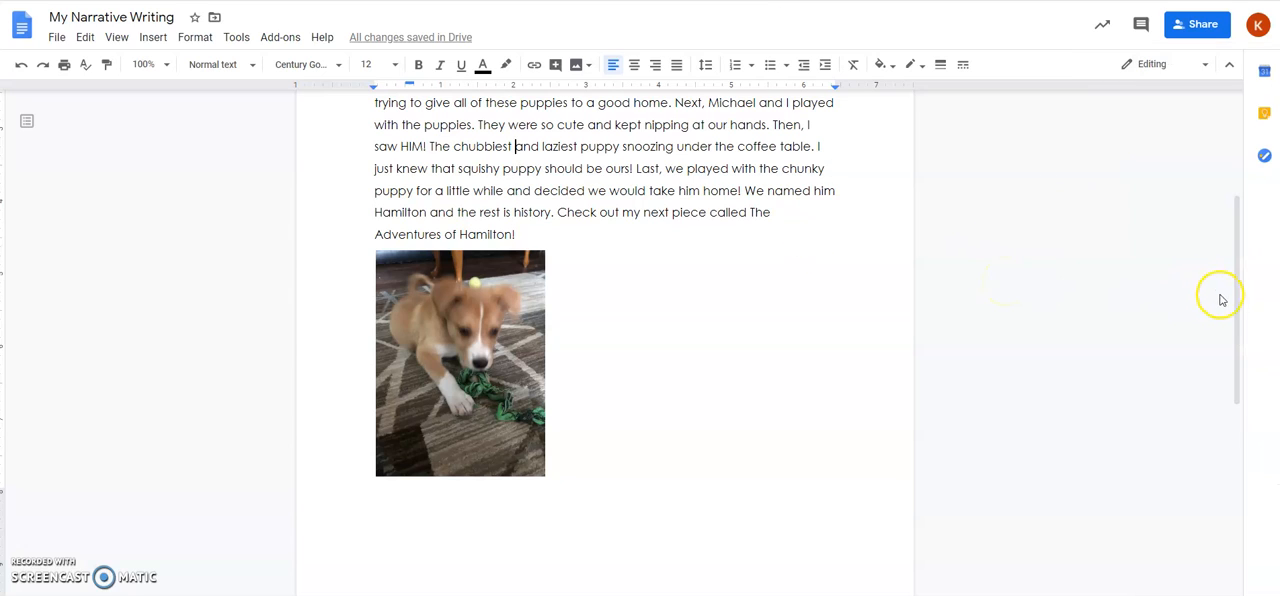
scroll("up", 3)
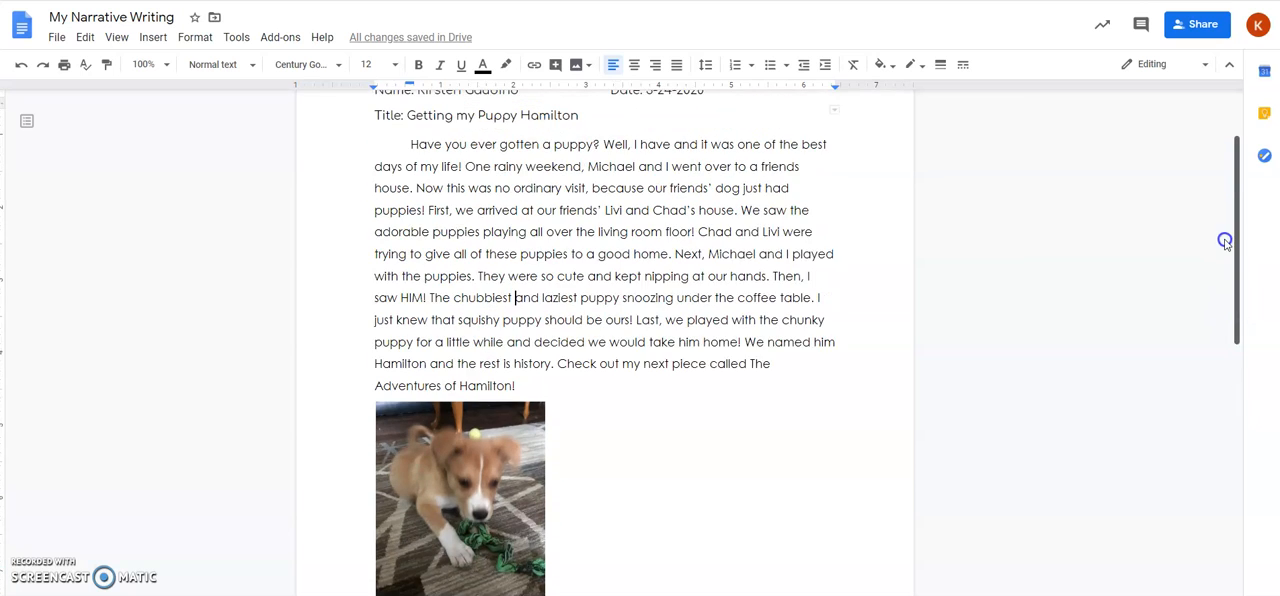
scroll("up", 3)
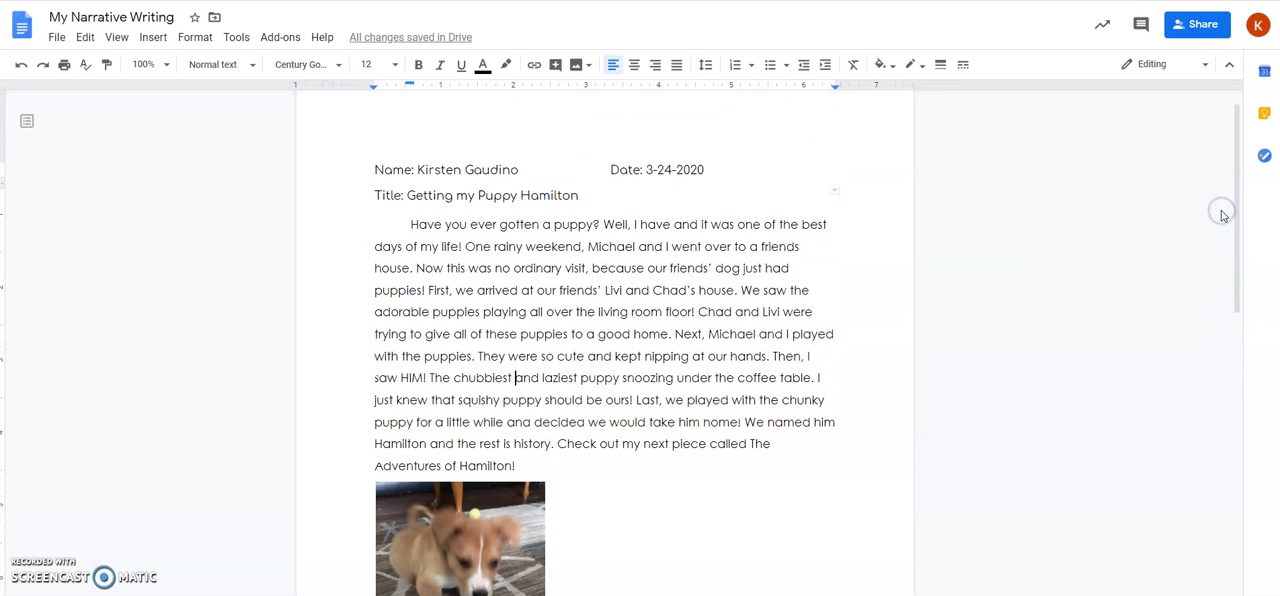
mouse_move(608, 228)
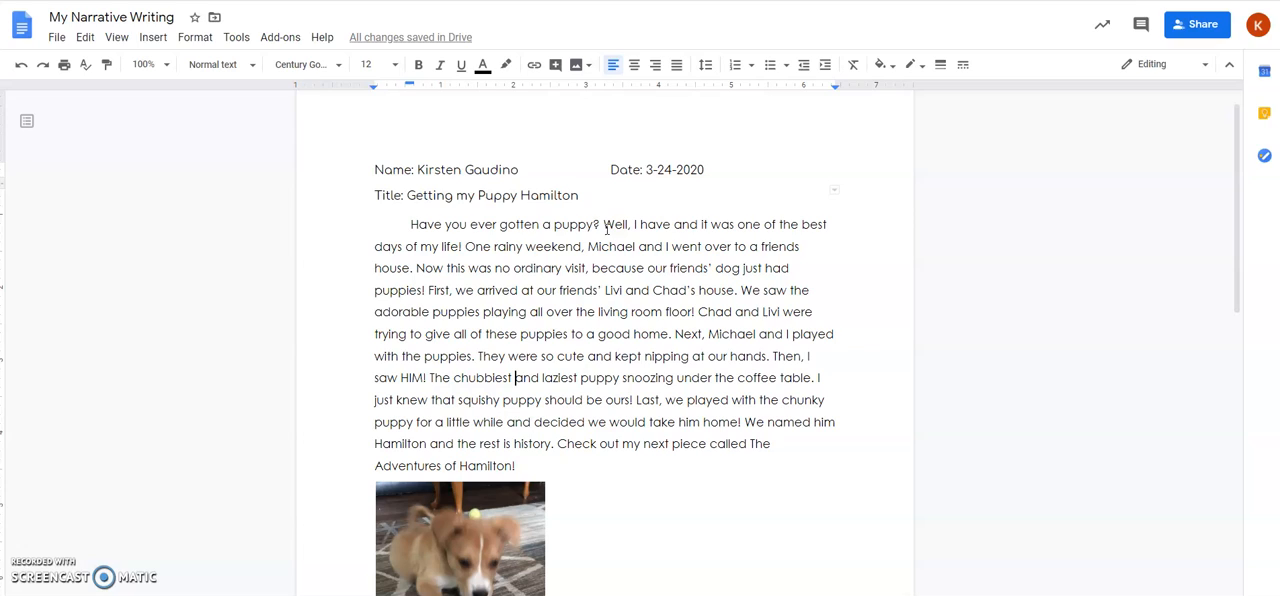